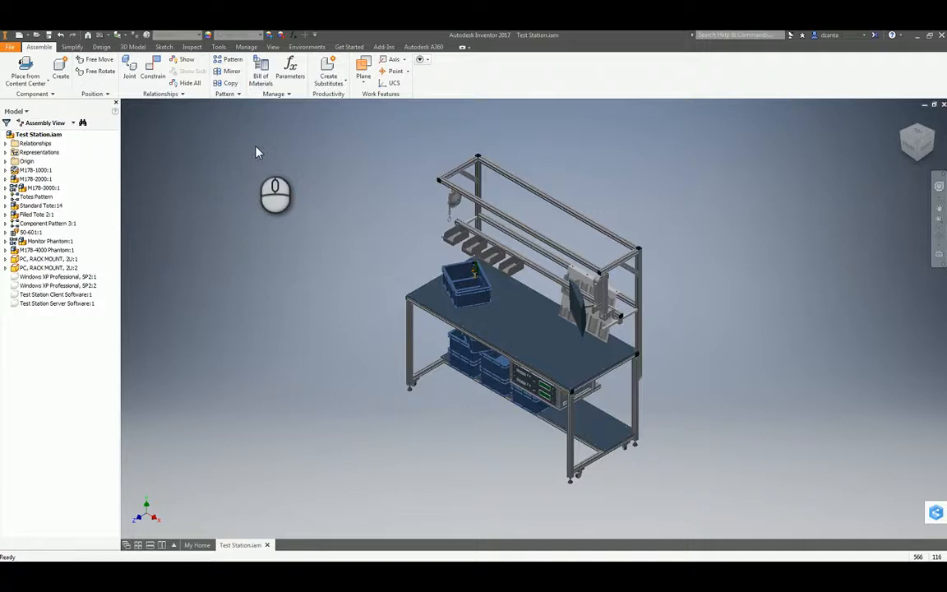
mouse_move(253, 128)
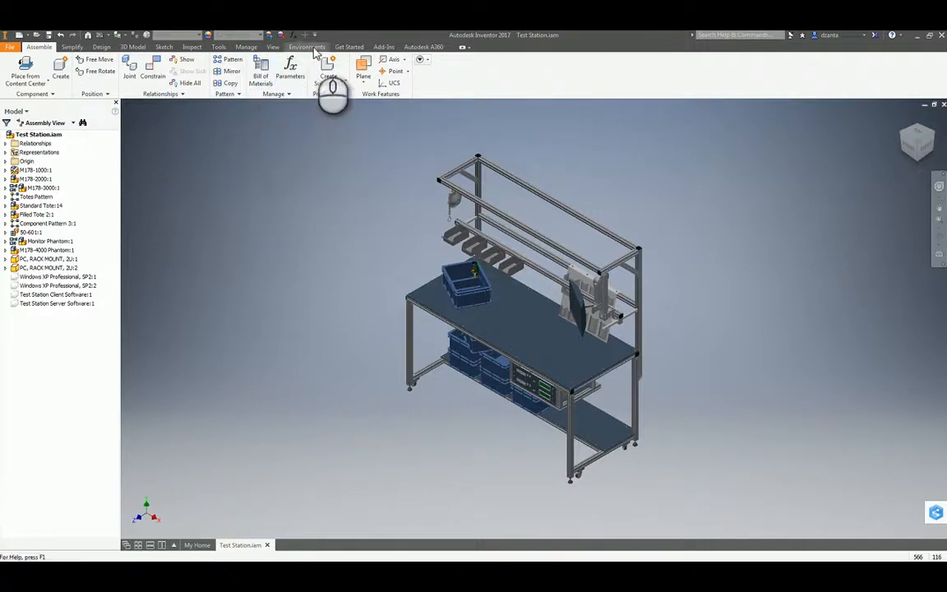
Show the Environments ribbon tools for the Test Station workbench assembly.
click(306, 46)
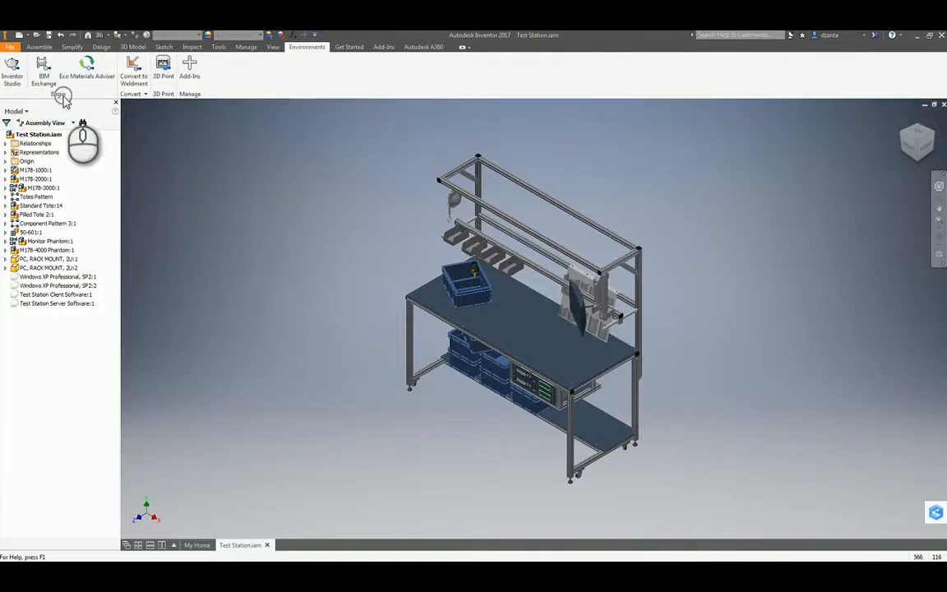
mouse_move(43, 74)
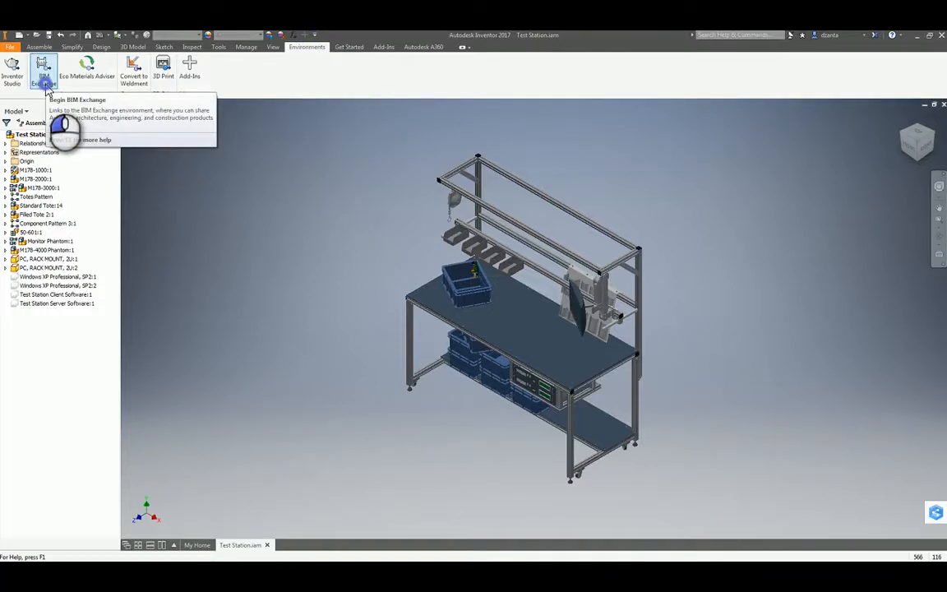
Start the BIM Exchange environment for the Test Station assembly.
click(43, 72)
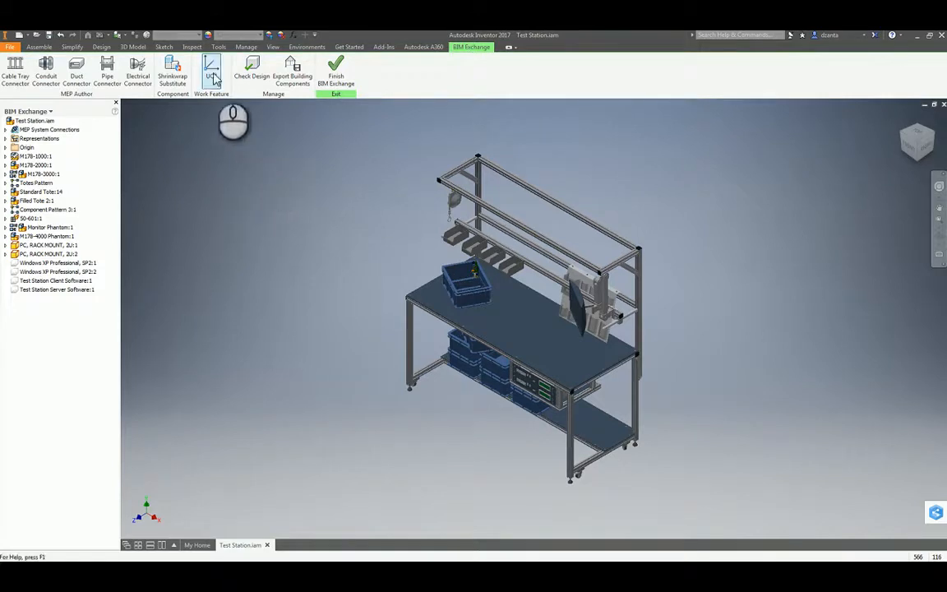
mouse_move(212, 69)
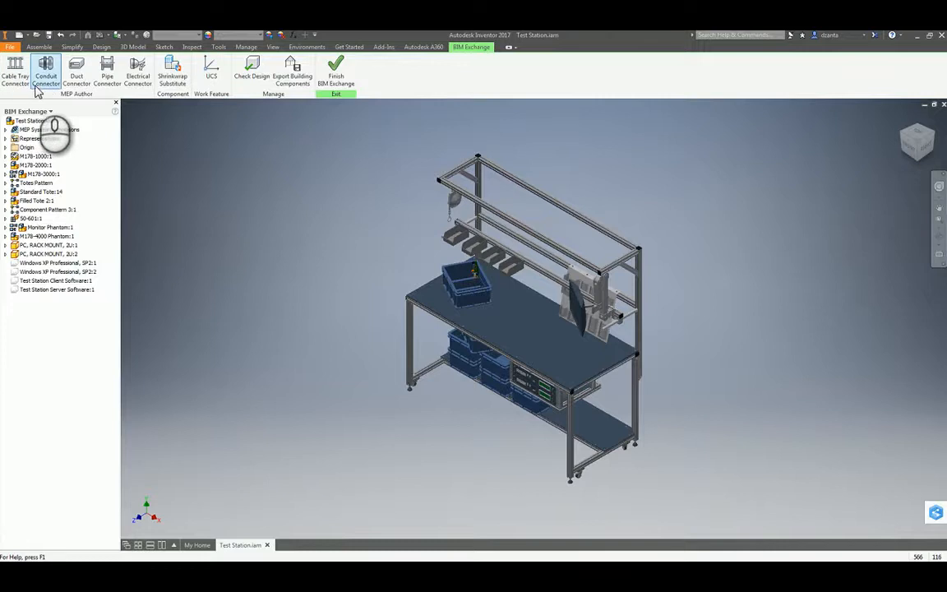
mouse_move(138, 74)
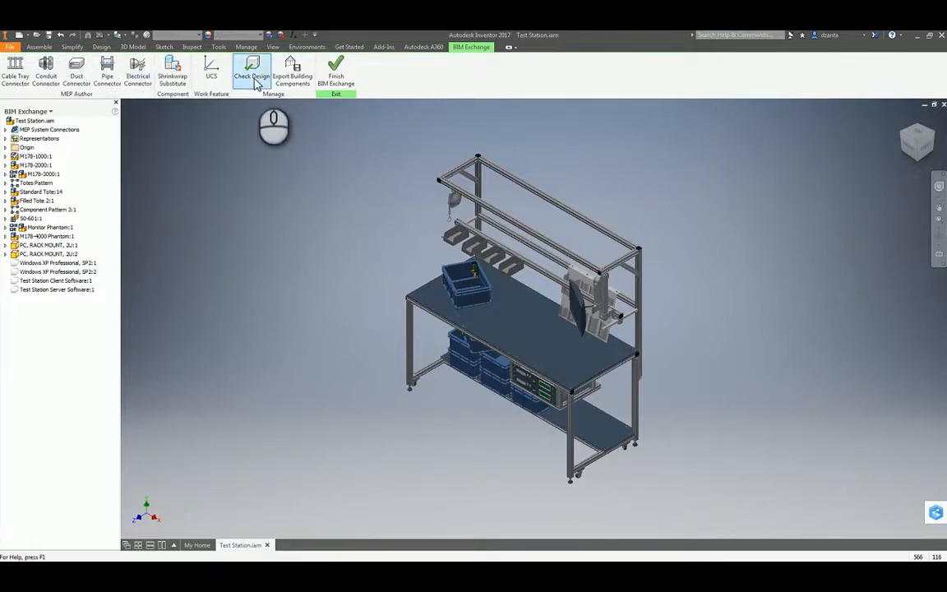
Run Check Design on the assembly, review the report results and close it.
click(251, 73)
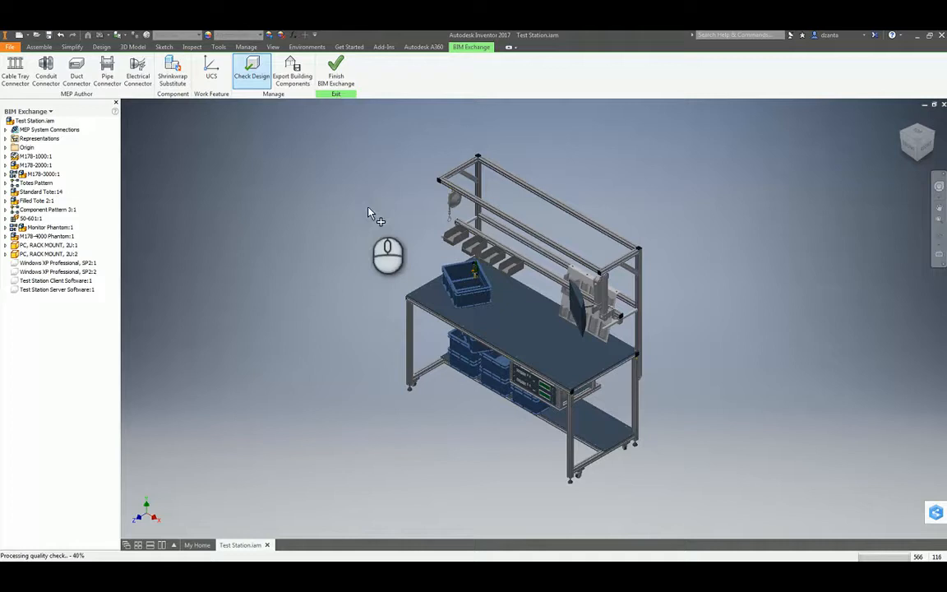
click(251, 69)
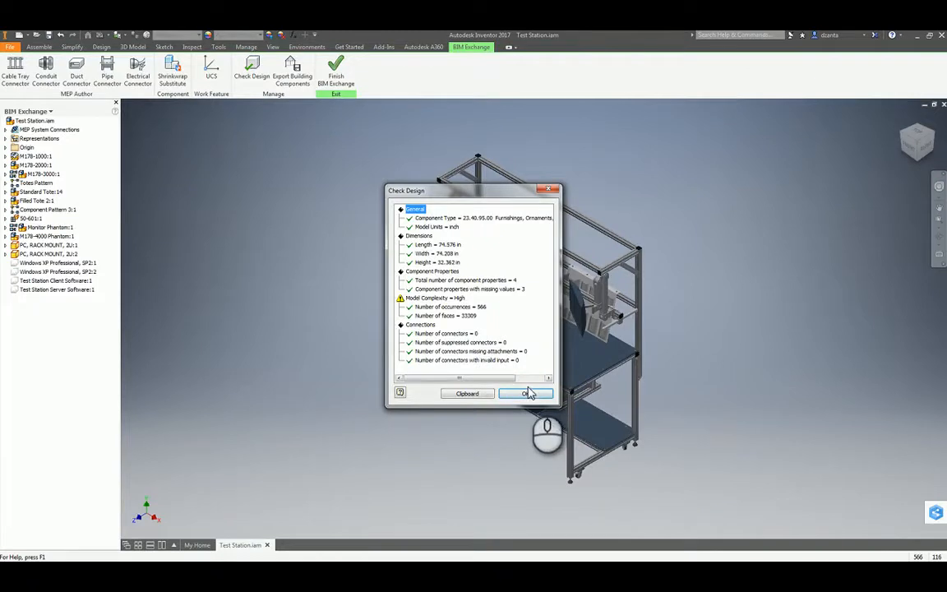
click(526, 393)
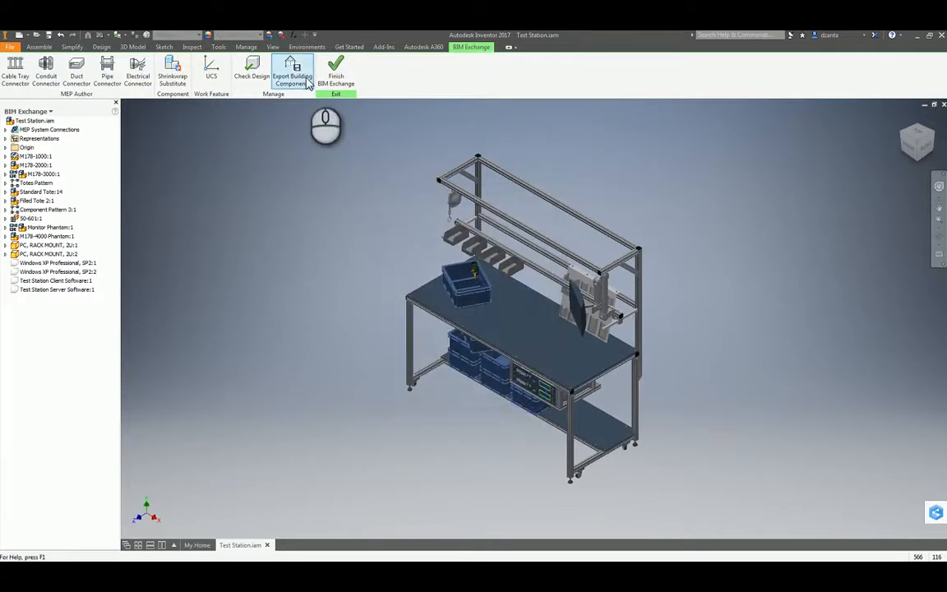
mouse_move(293, 74)
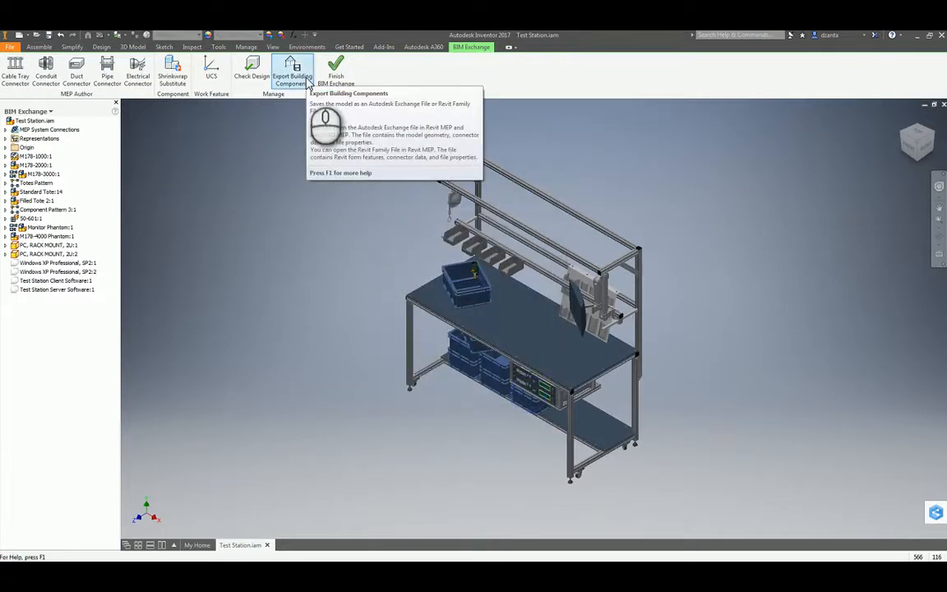
Start Export Building Components, accepting the high-complexity and invisible-parts warnings.
click(292, 74)
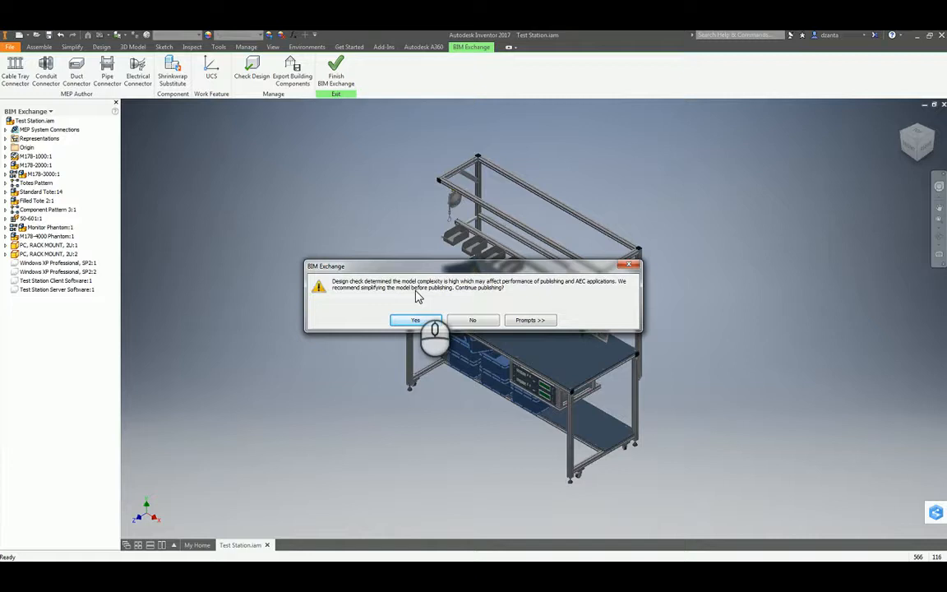
click(414, 319)
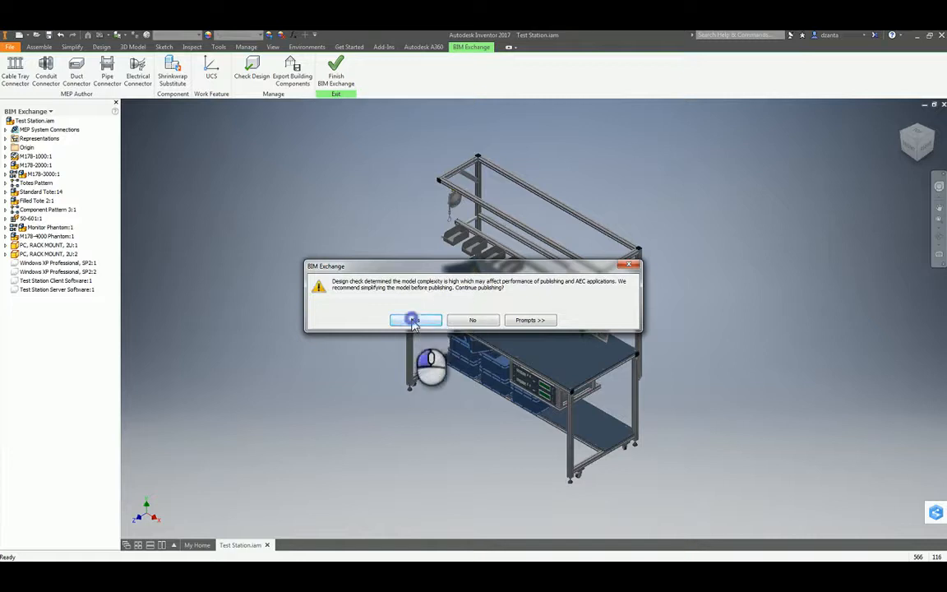
click(415, 319)
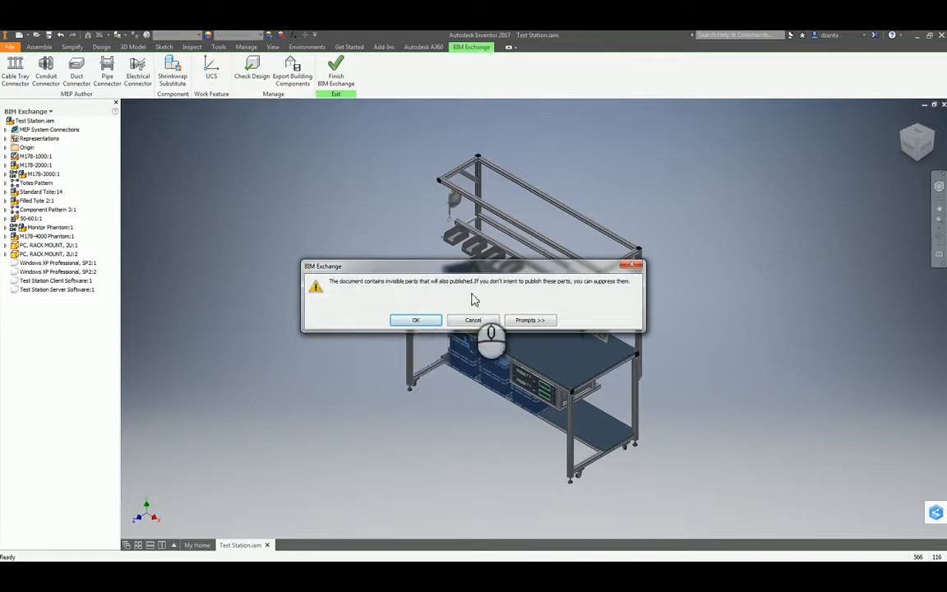
mouse_move(493, 294)
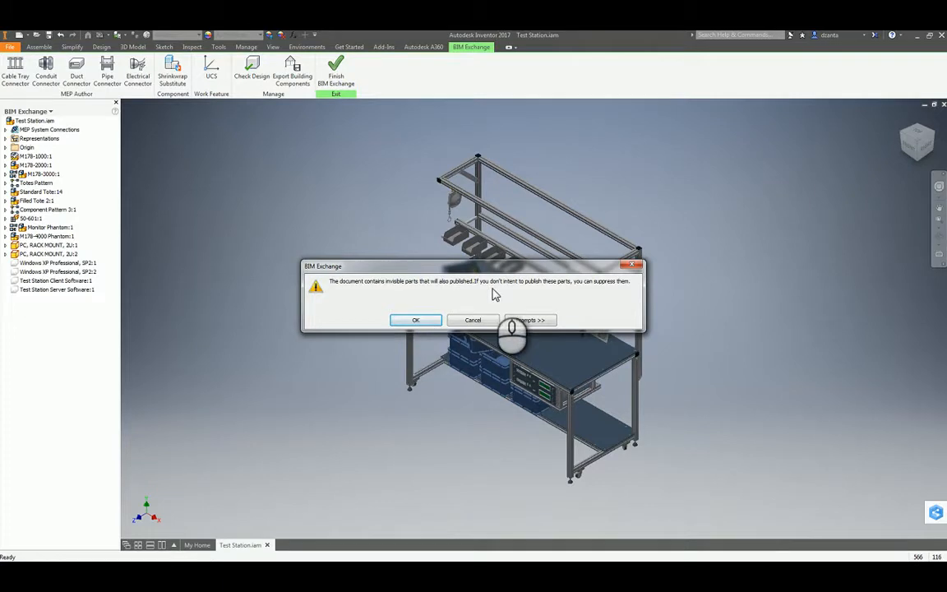
click(414, 319)
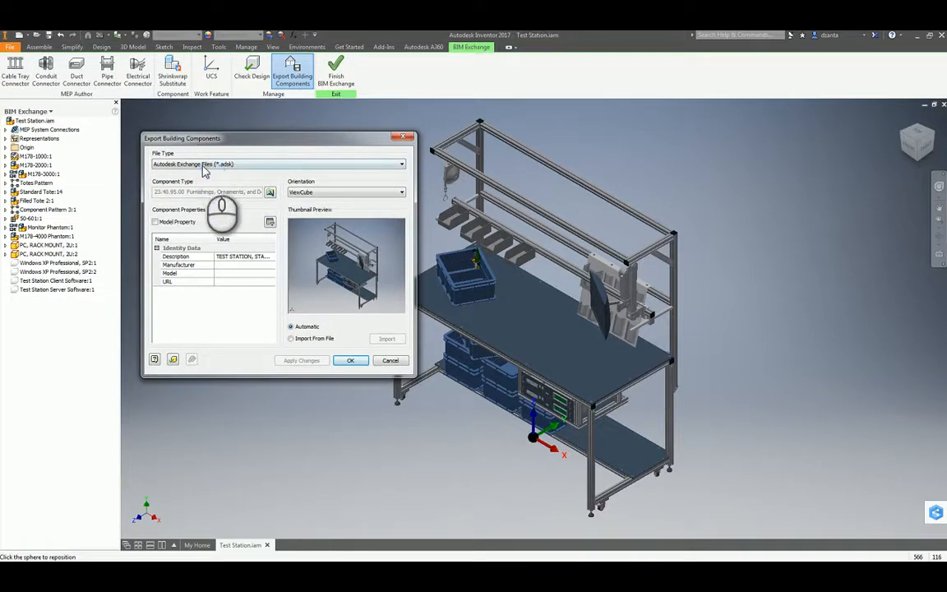
click(402, 165)
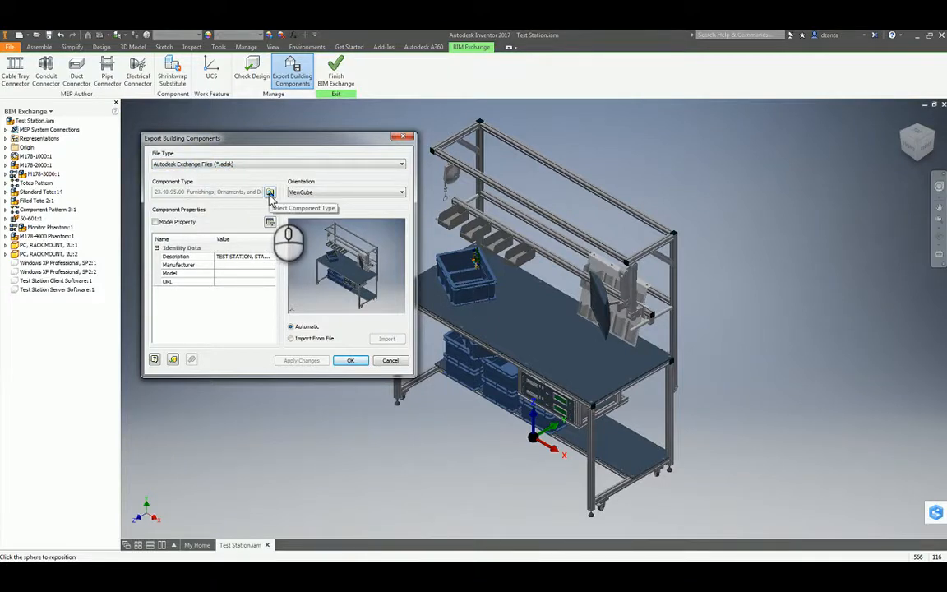
click(270, 191)
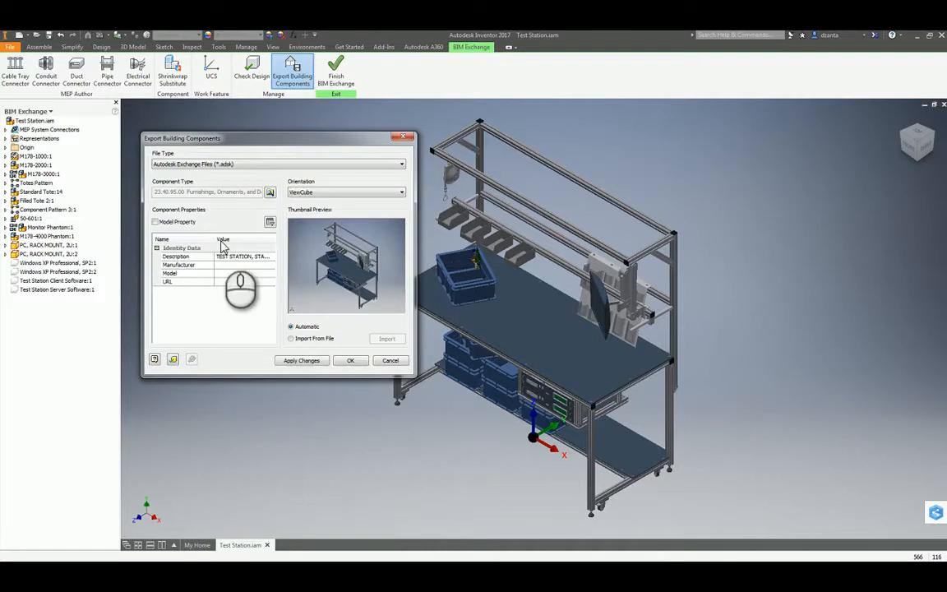
mouse_move(255, 240)
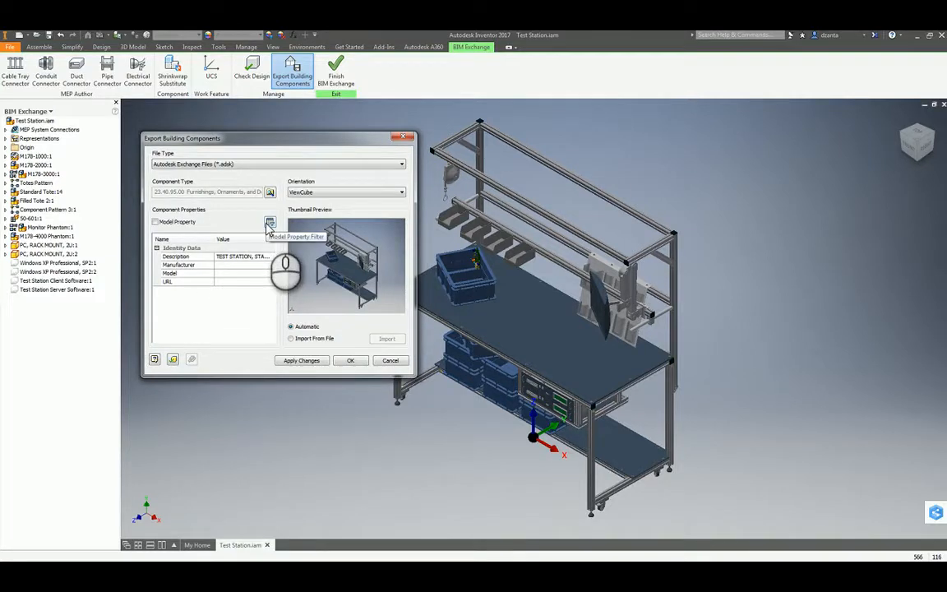
Accept the Model Property Filter settings and include model properties in the export.
click(269, 224)
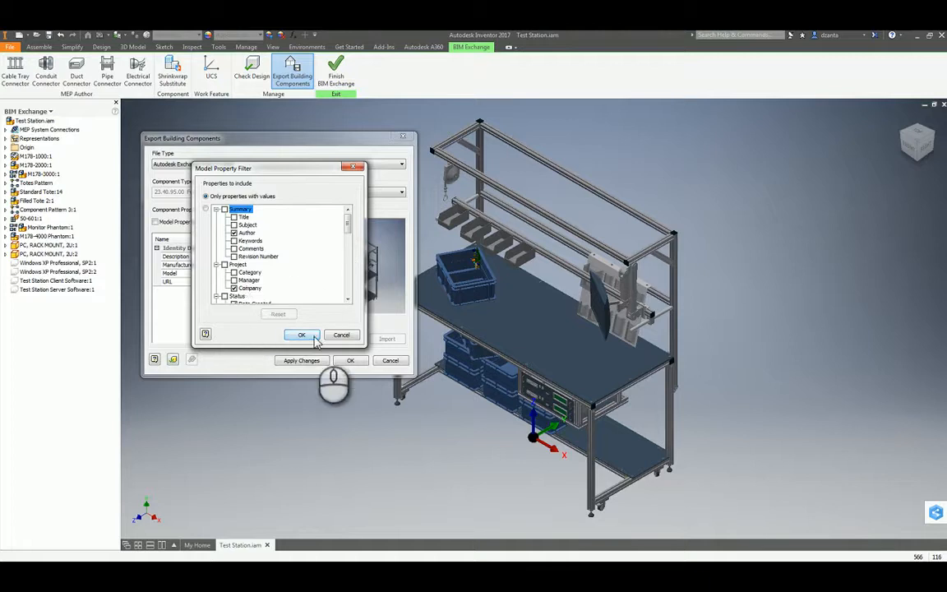
click(301, 335)
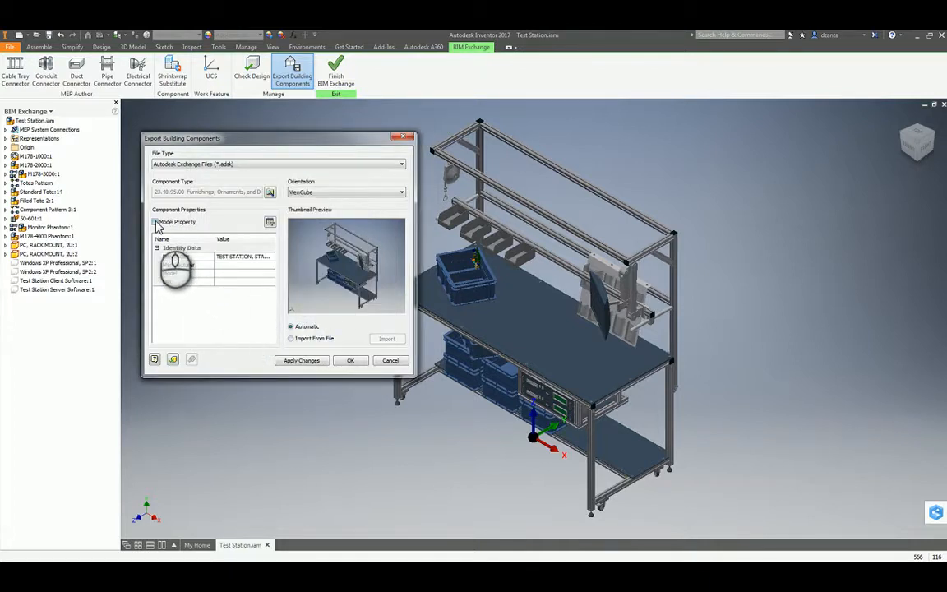
click(154, 222)
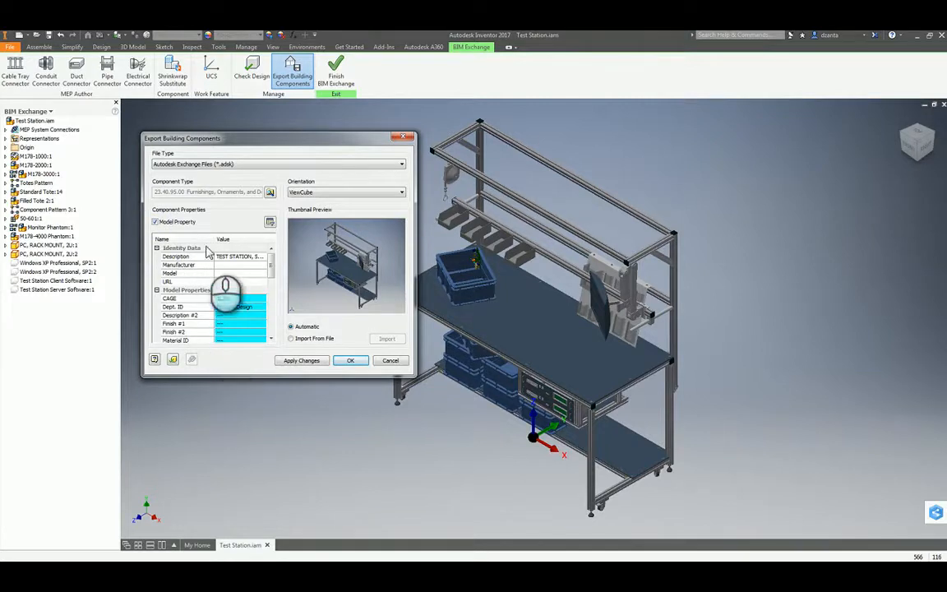
scroll(down, 3)
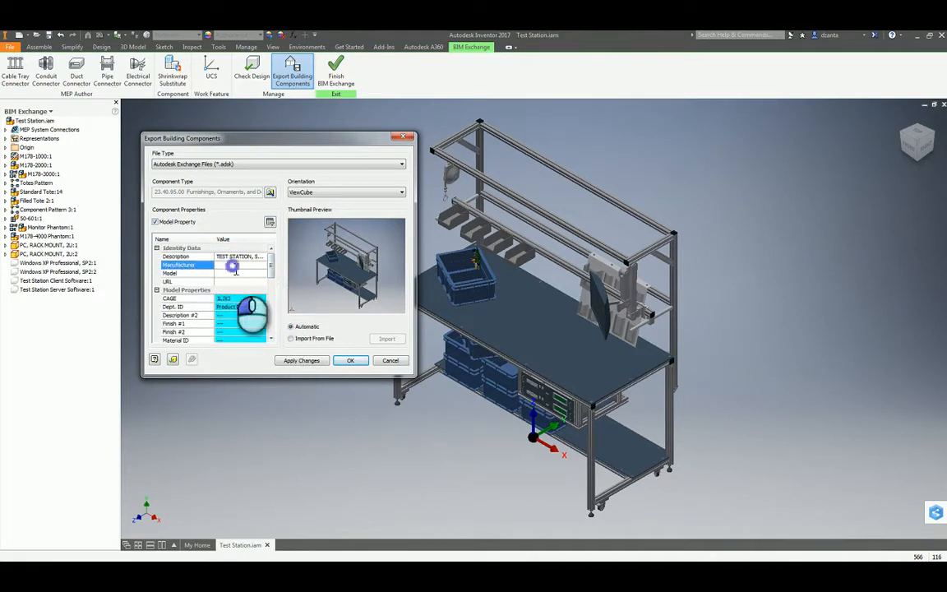
click(238, 265)
text(Human Scale)
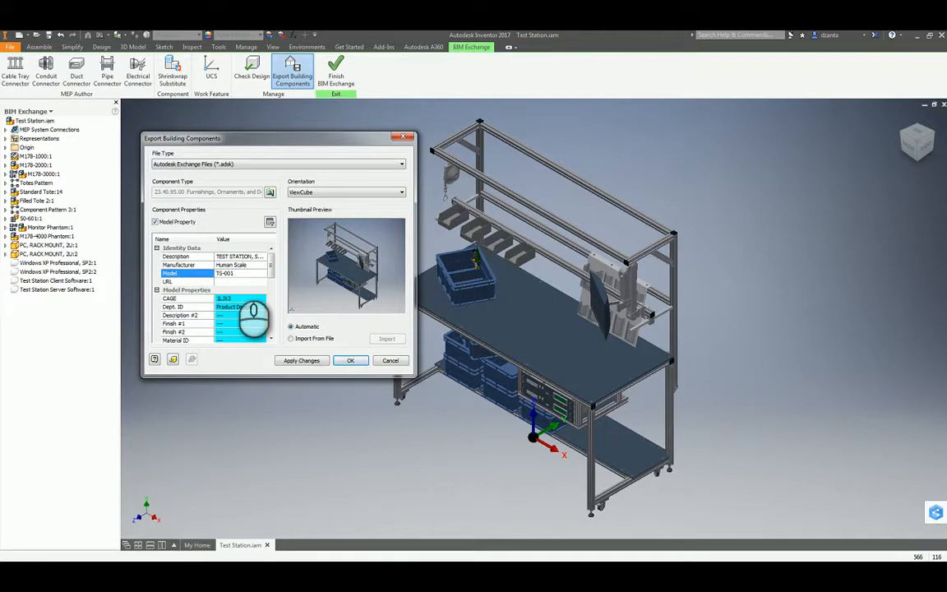
click(185, 281)
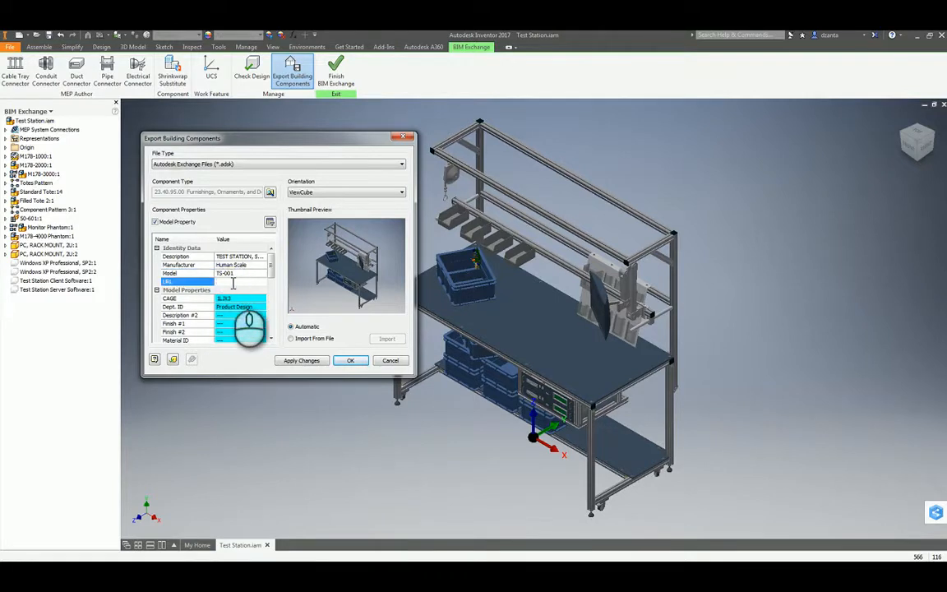
text(www.human)
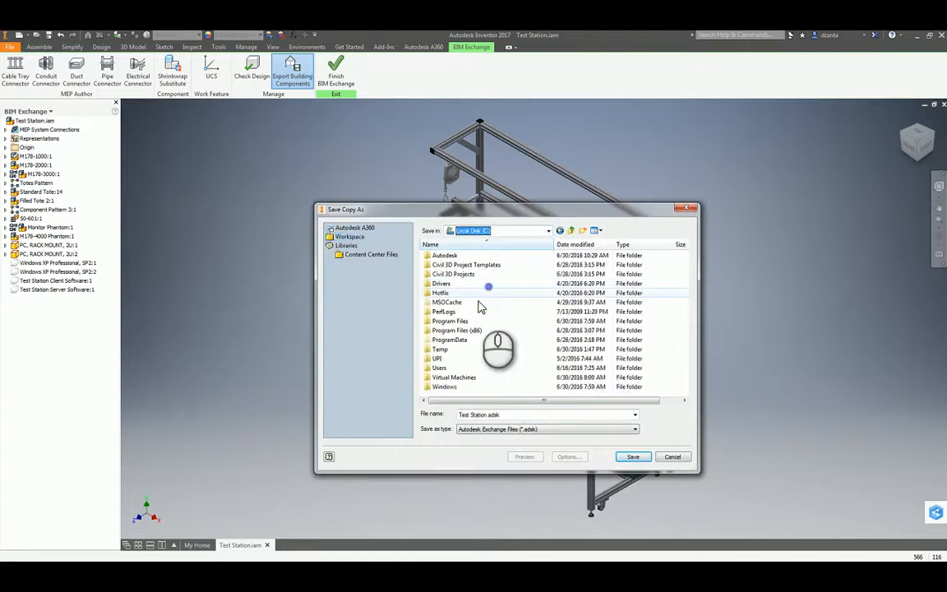
Save the Test Station exchange file to the Temp folder, outside the active project.
double_click(441, 349)
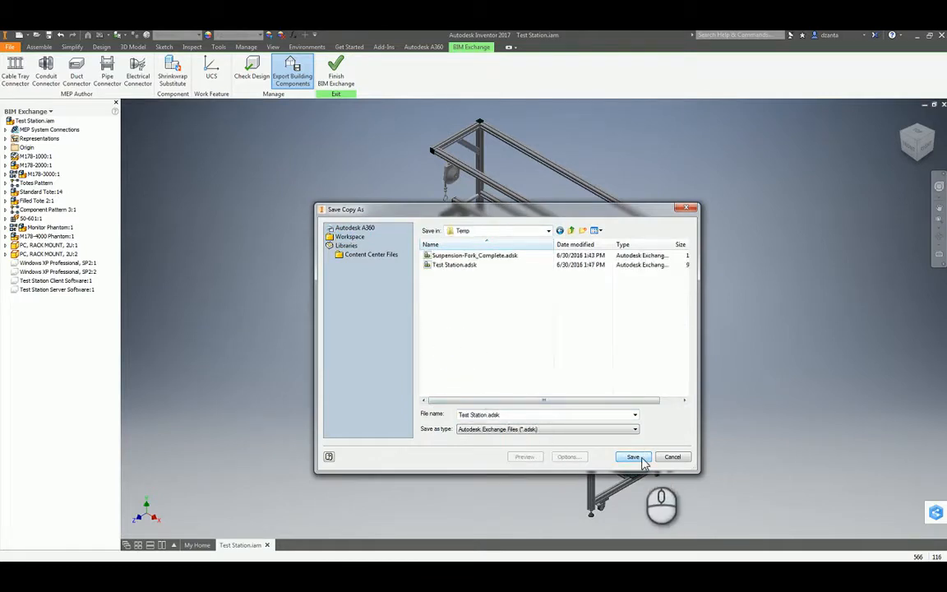
click(632, 457)
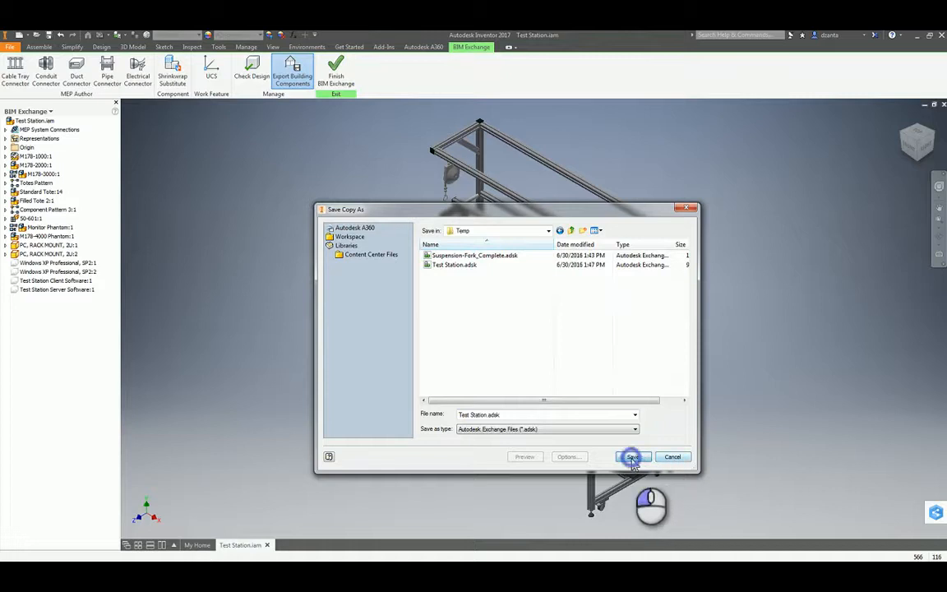
click(632, 458)
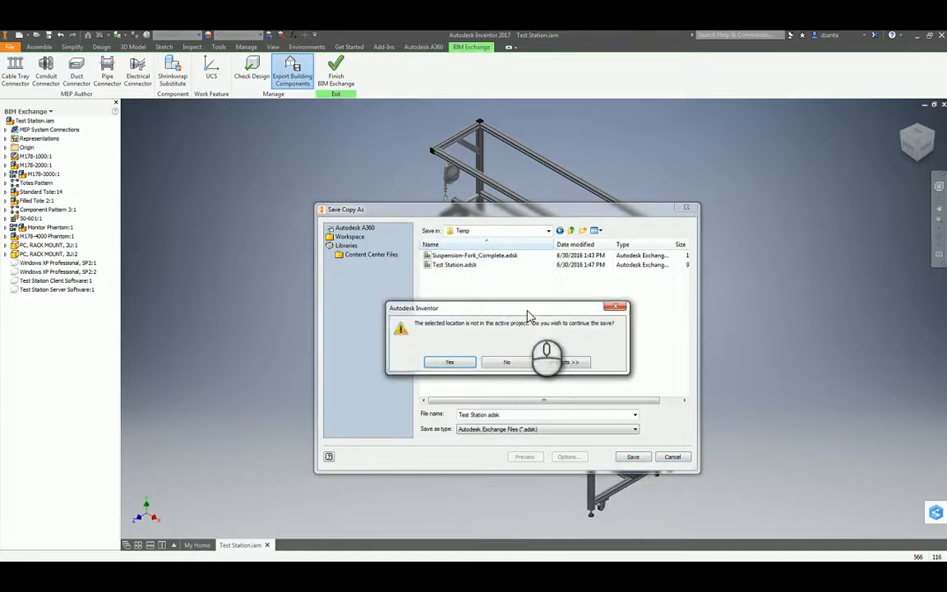
click(450, 362)
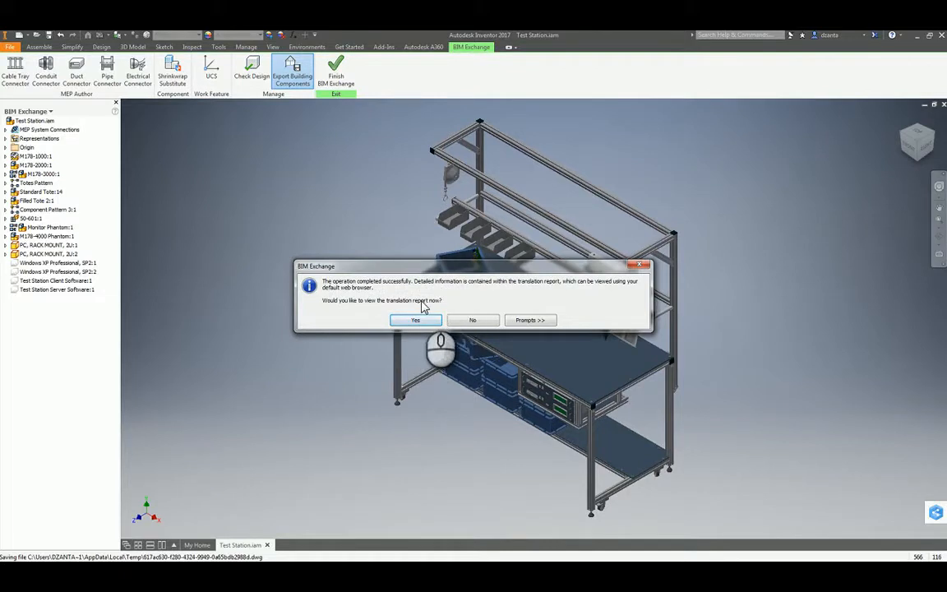
View the translation report in Chrome down to the published model properties tables.
click(414, 319)
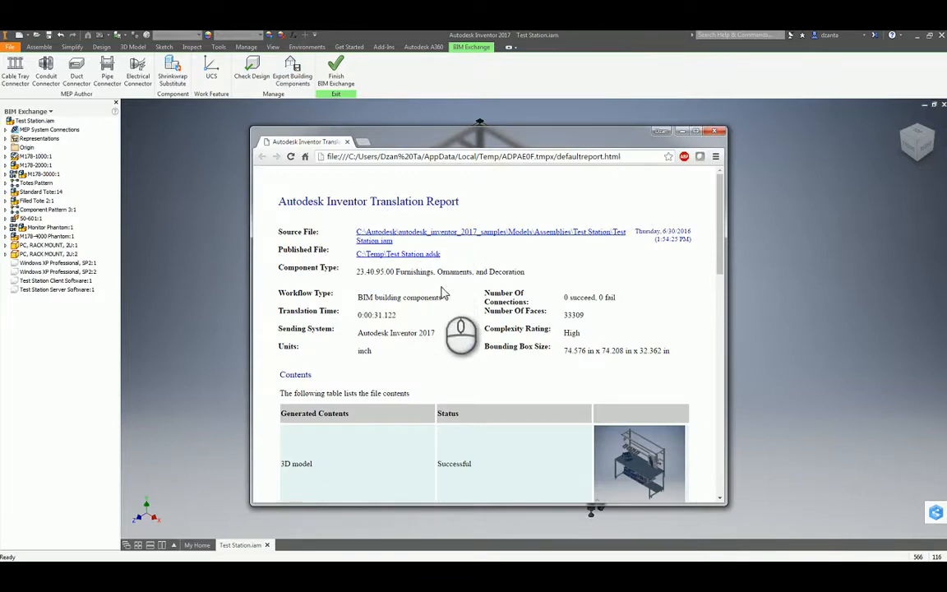
scroll(down, 3)
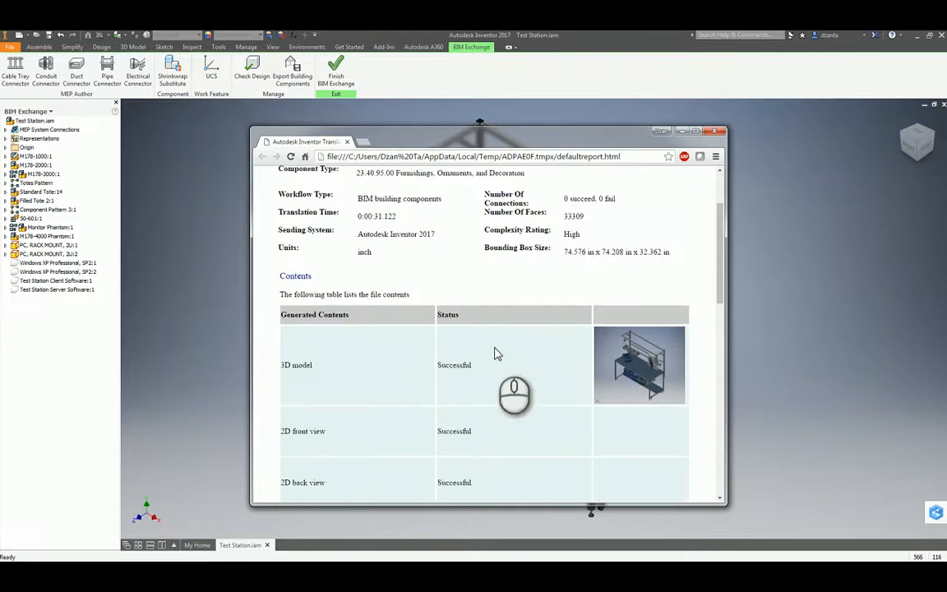
scroll(down, 3)
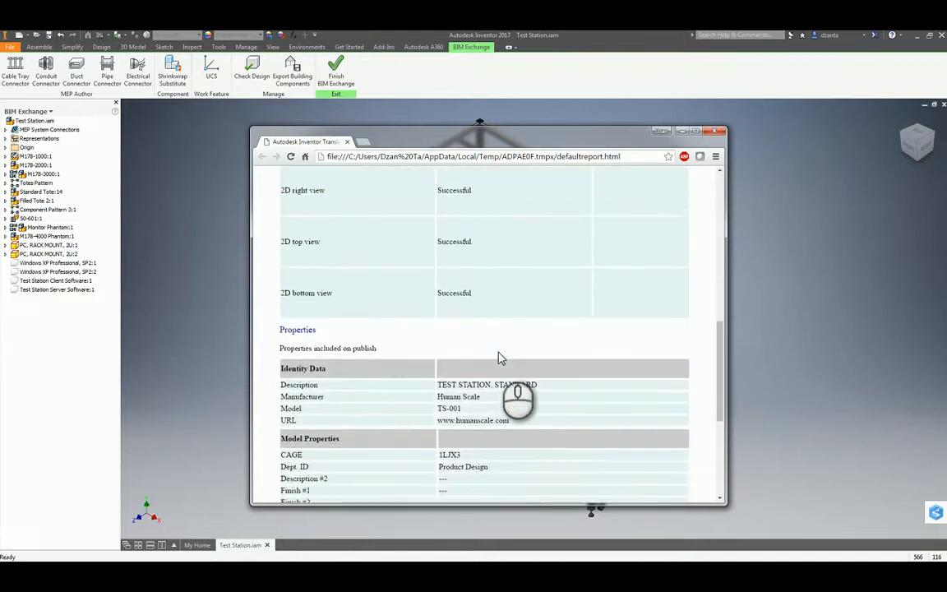
scroll(down, 3)
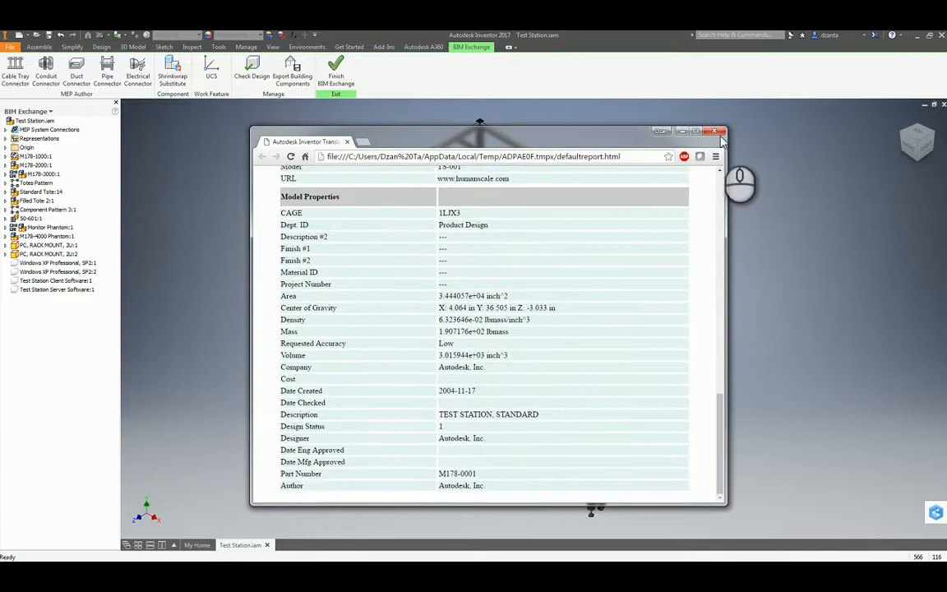
Close the report and open Test Station.adsk from the Temp folder in Revit 2017.
click(713, 132)
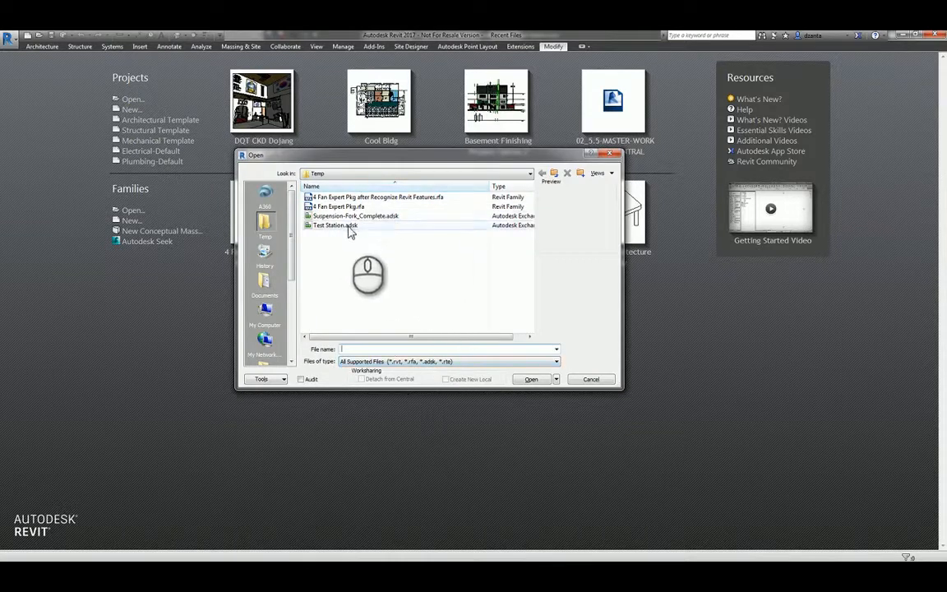
click(531, 378)
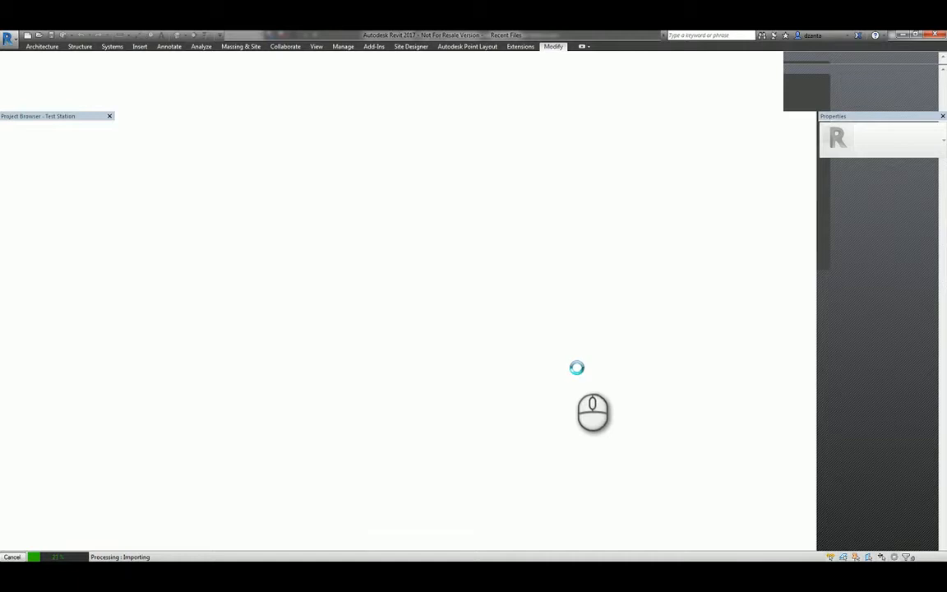
mouse_move(586, 425)
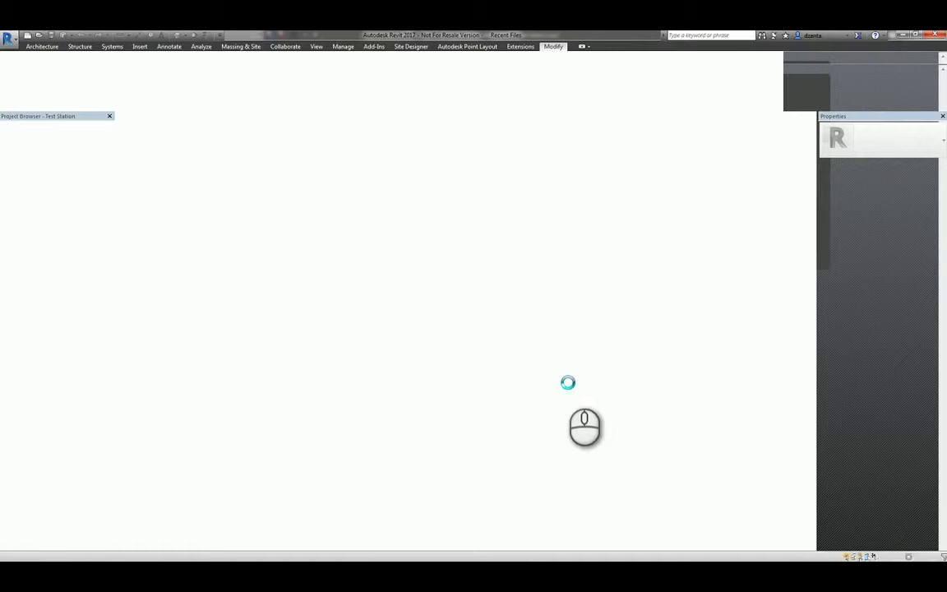
mouse_move(513, 369)
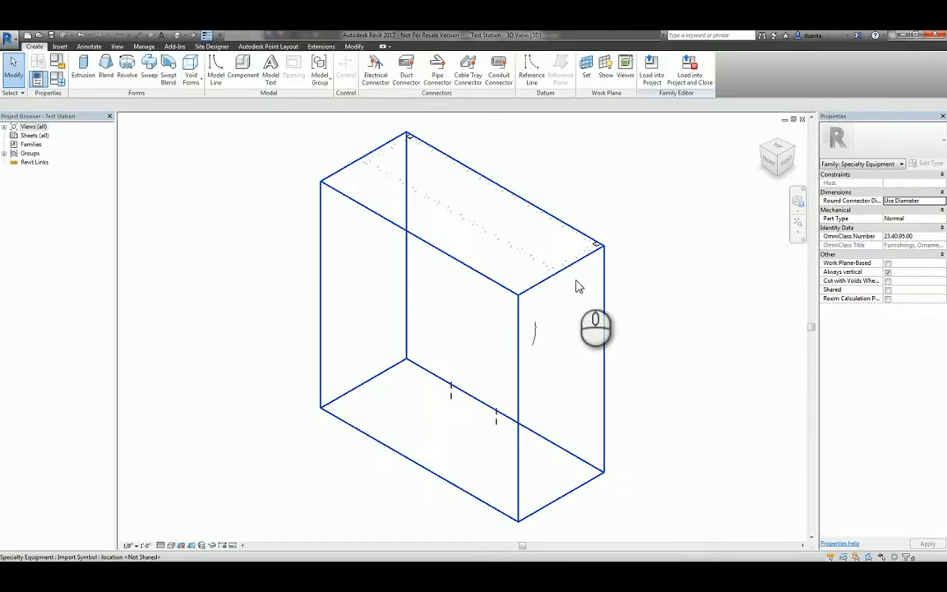
Select and deselect the imported Test Station element, then zoom in on the workbench geometry.
click(518, 312)
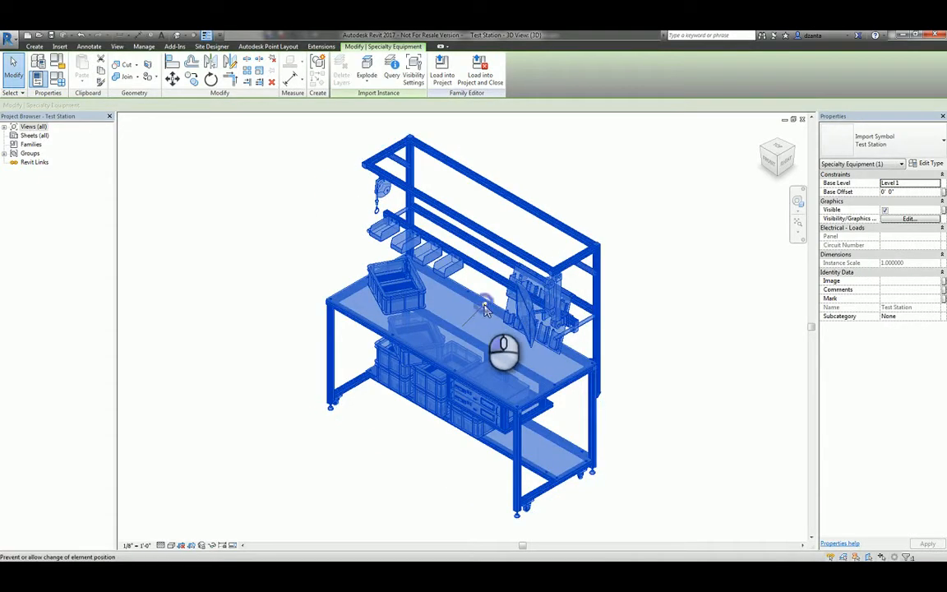
click(366, 69)
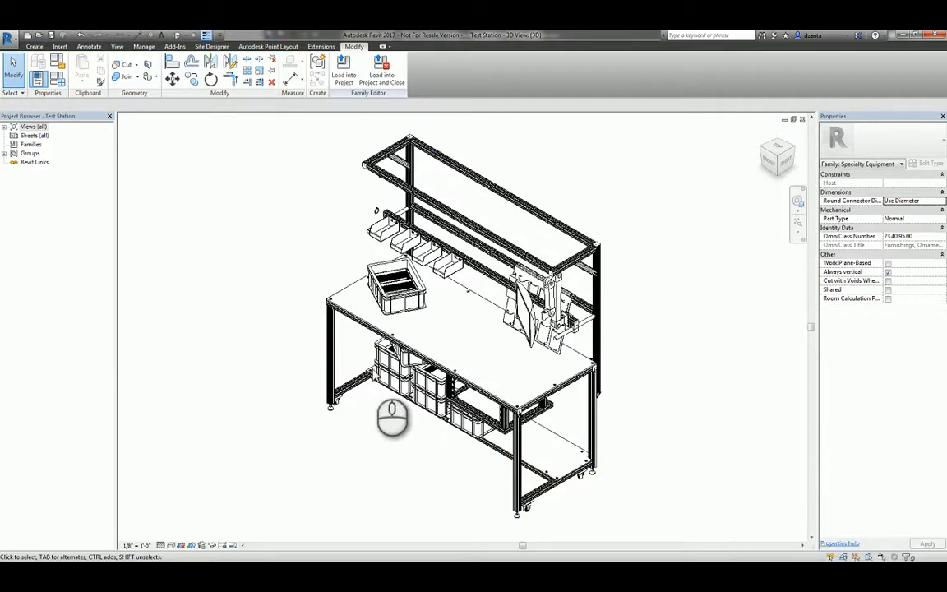
click(572, 378)
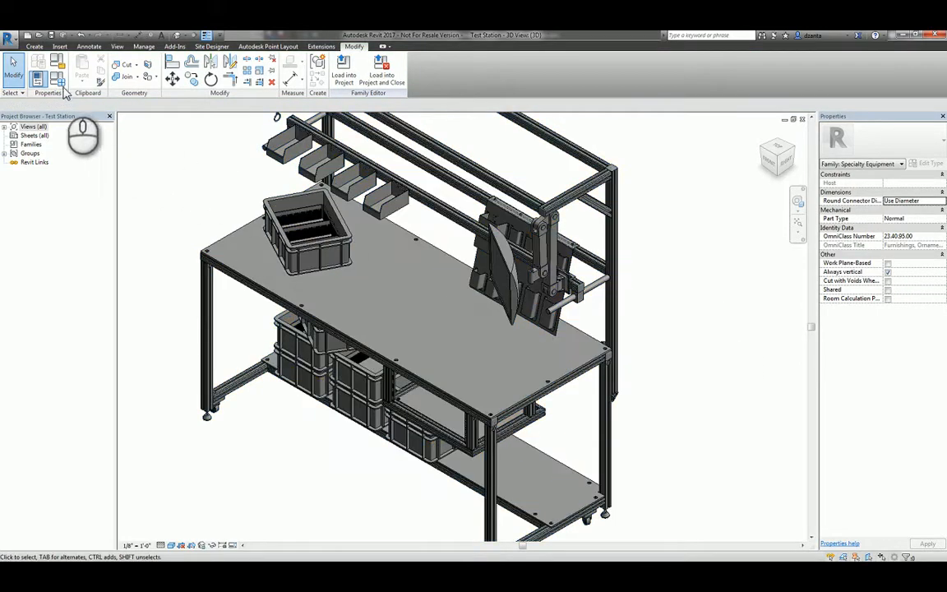
click(56, 66)
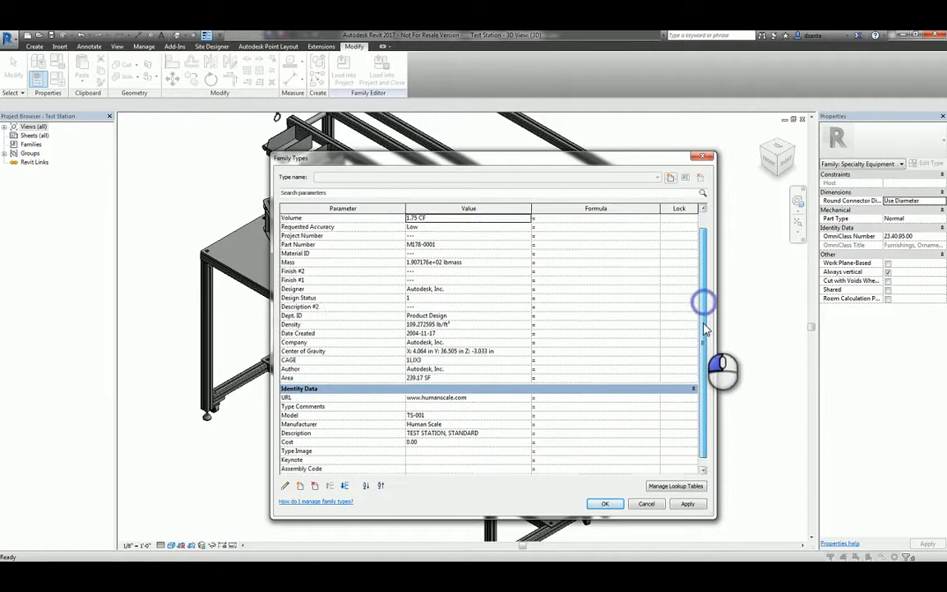
scroll(down, 3)
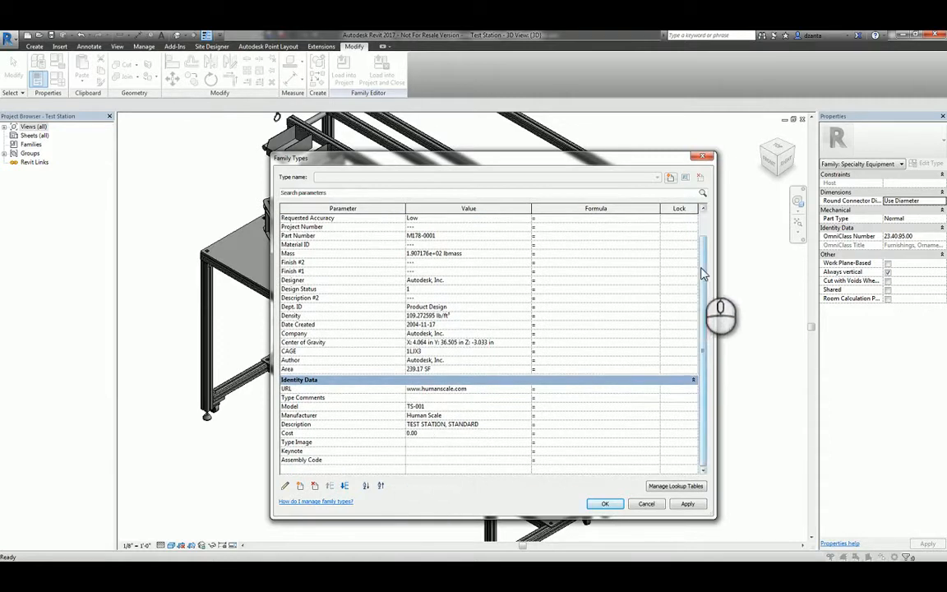
click(605, 503)
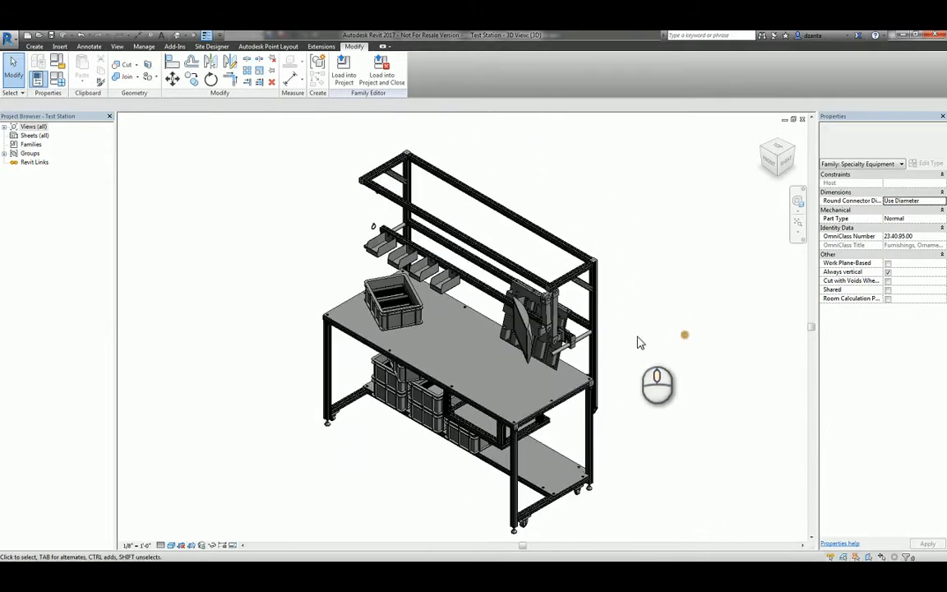
mouse_move(621, 273)
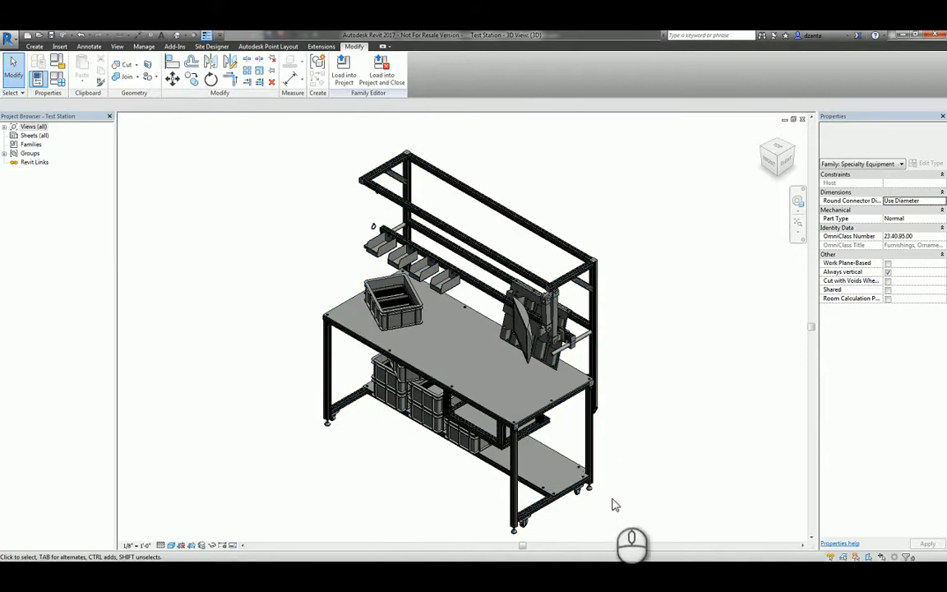
click(526, 480)
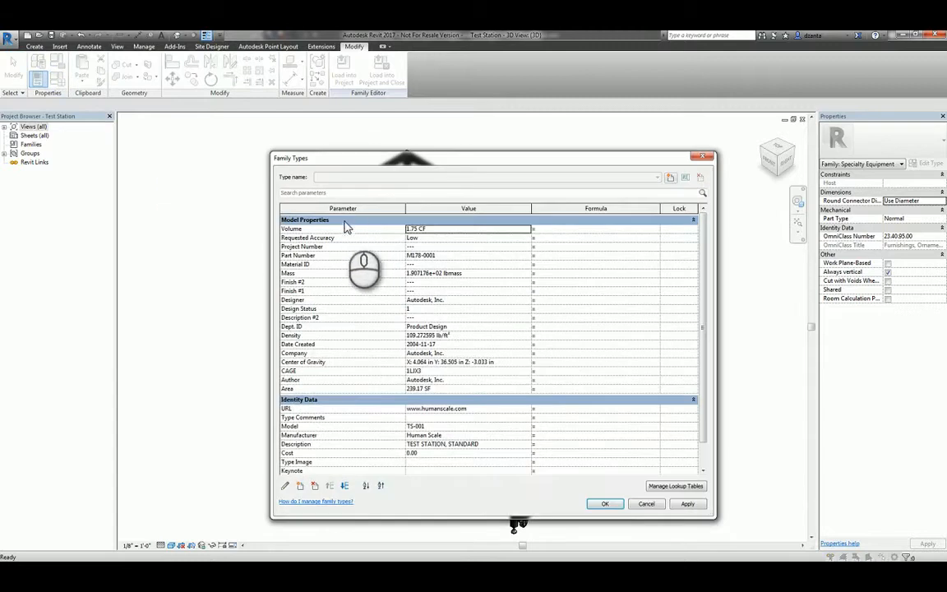
mouse_move(480, 247)
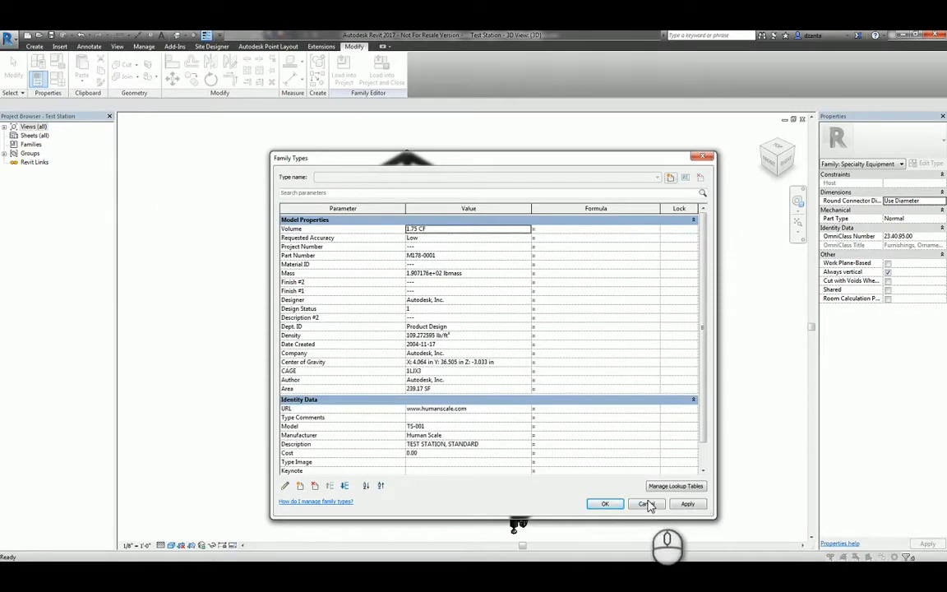
click(645, 503)
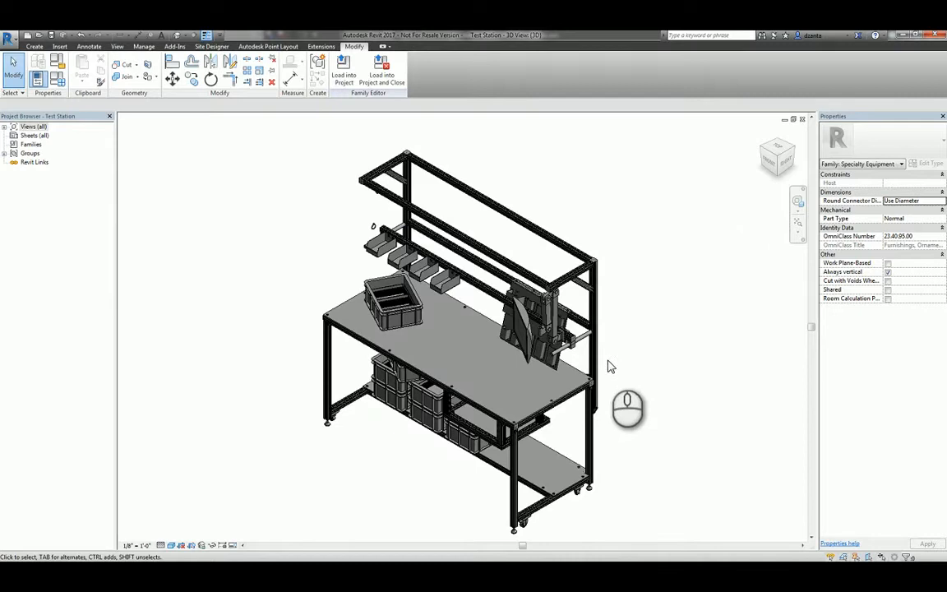
mouse_move(596, 211)
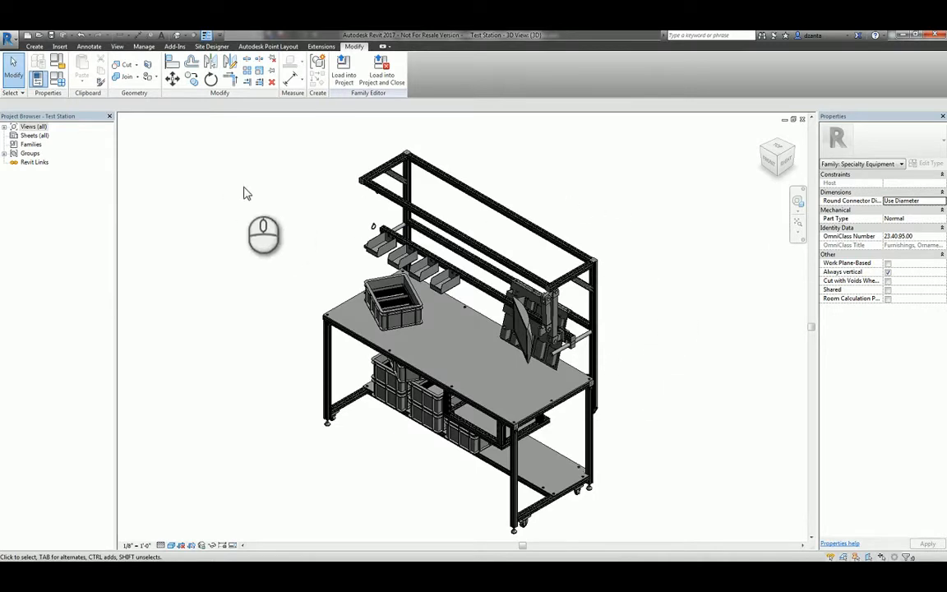
Save the Test Station family as a .rfa file from the Application menu.
click(10, 39)
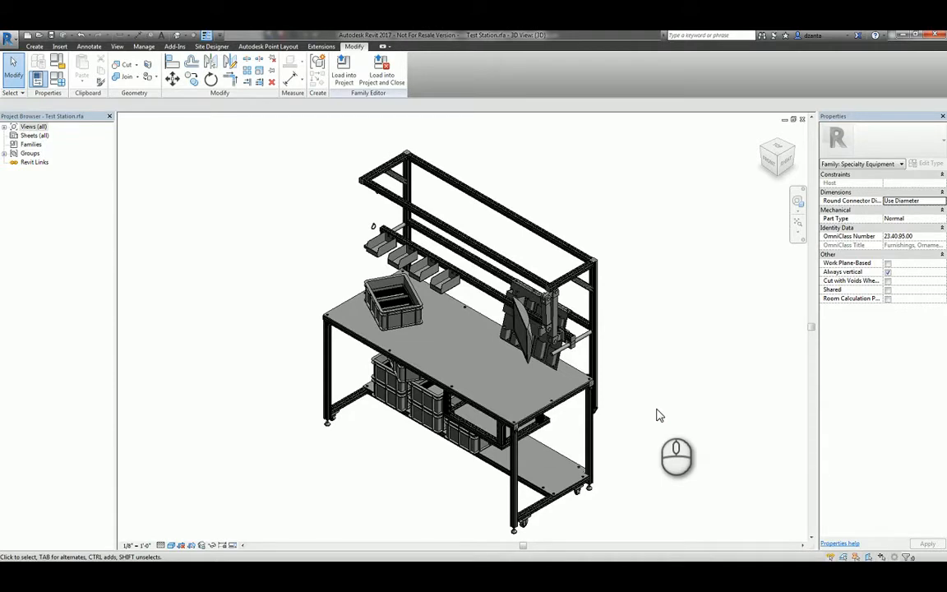
mouse_move(674, 403)
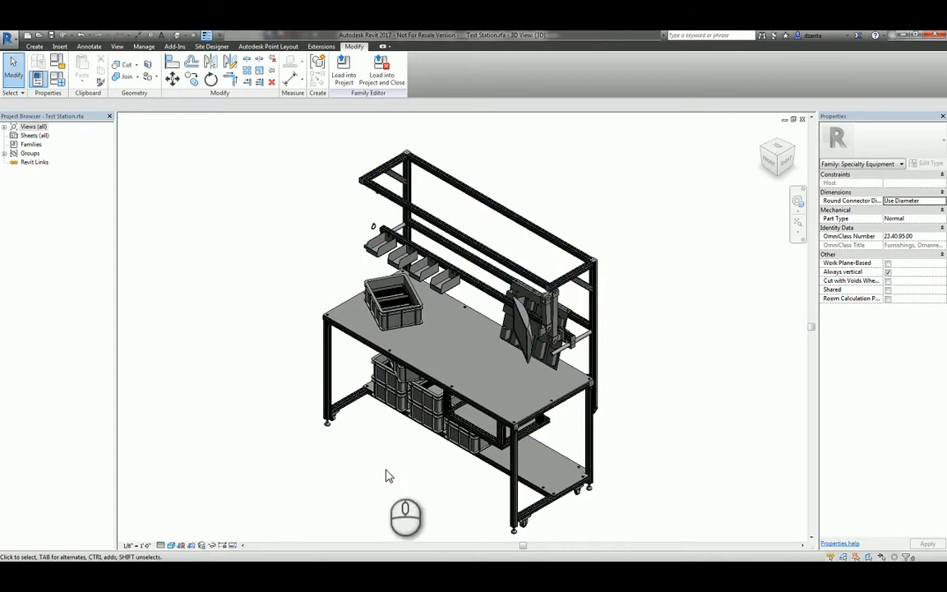
mouse_move(473, 168)
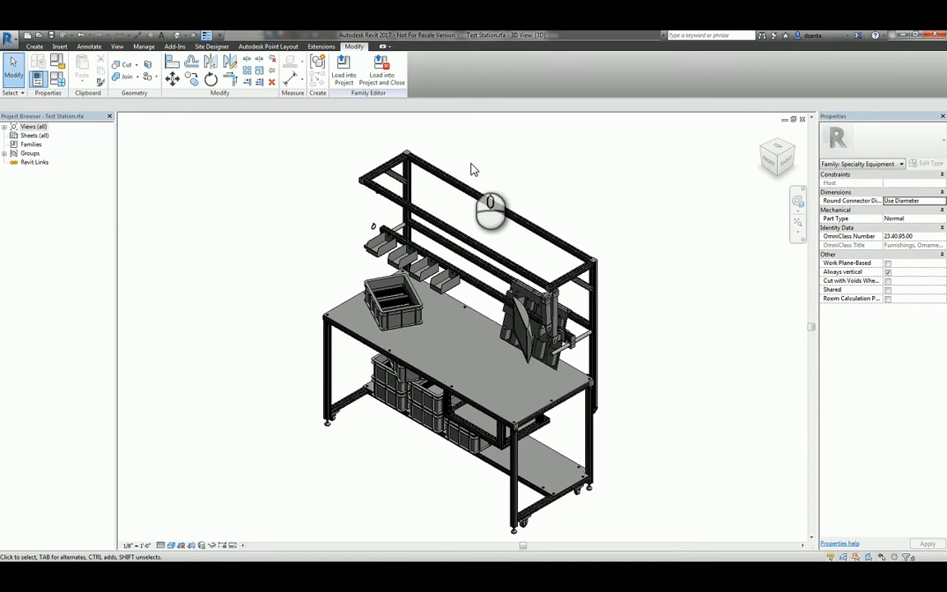
mouse_move(487, 181)
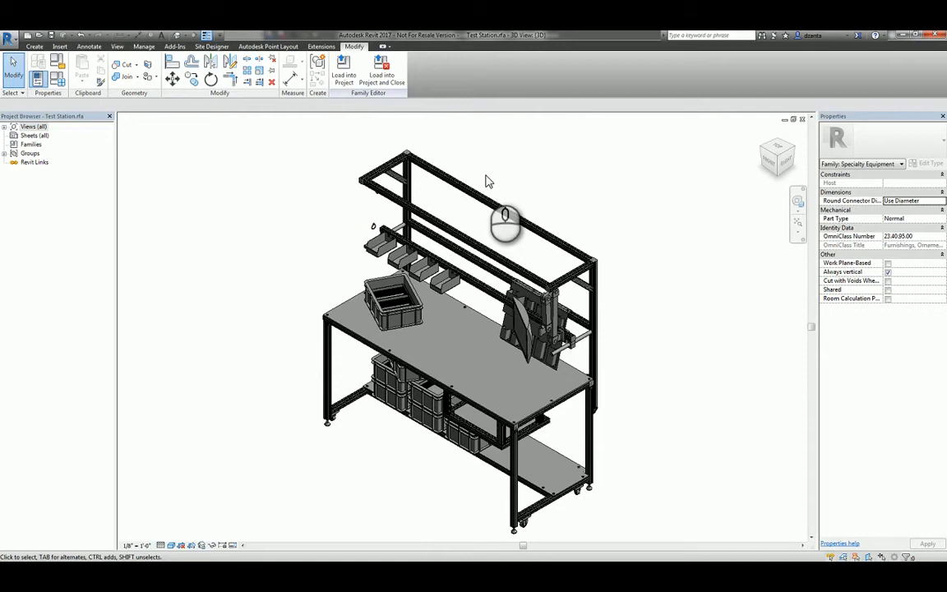
mouse_move(551, 187)
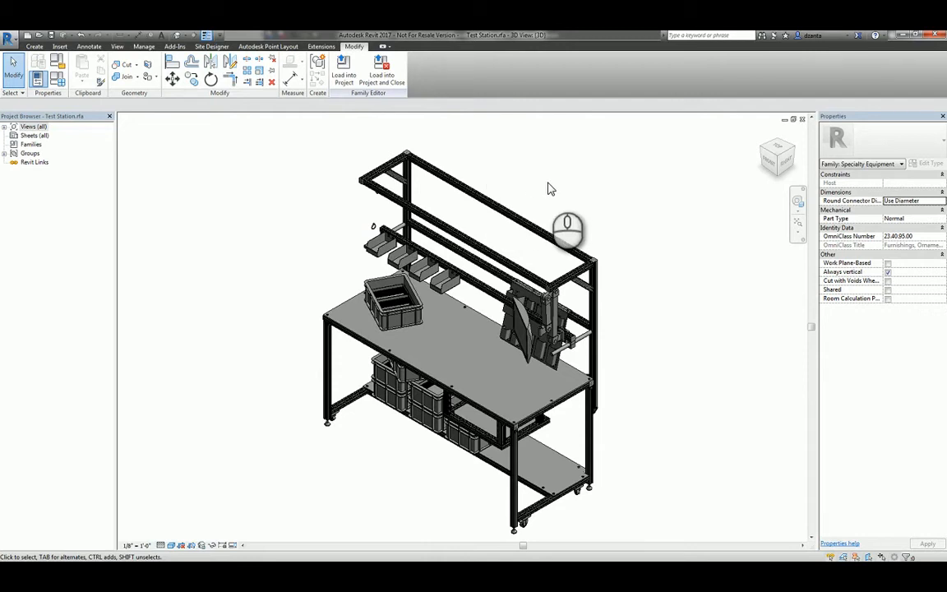
mouse_move(555, 215)
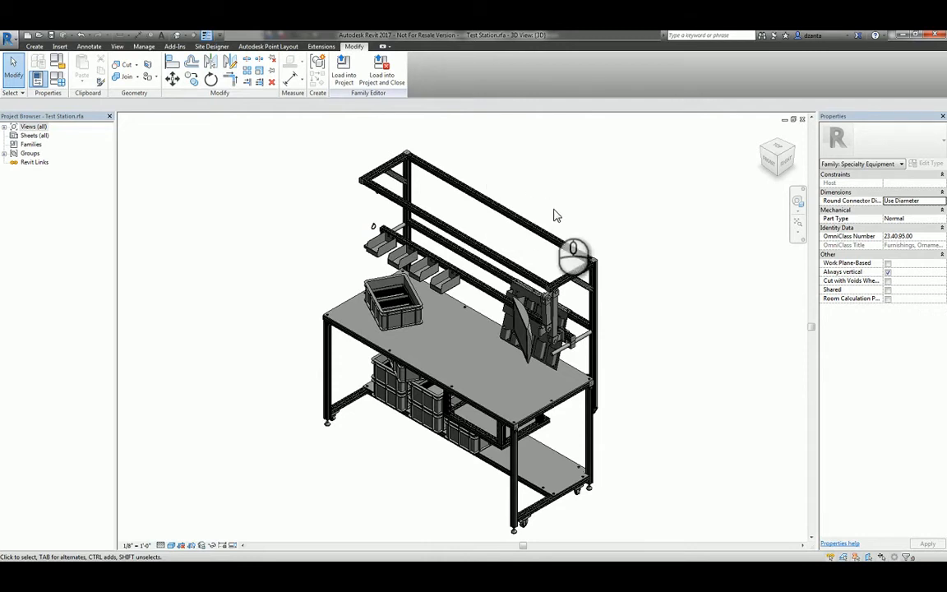
mouse_move(621, 326)
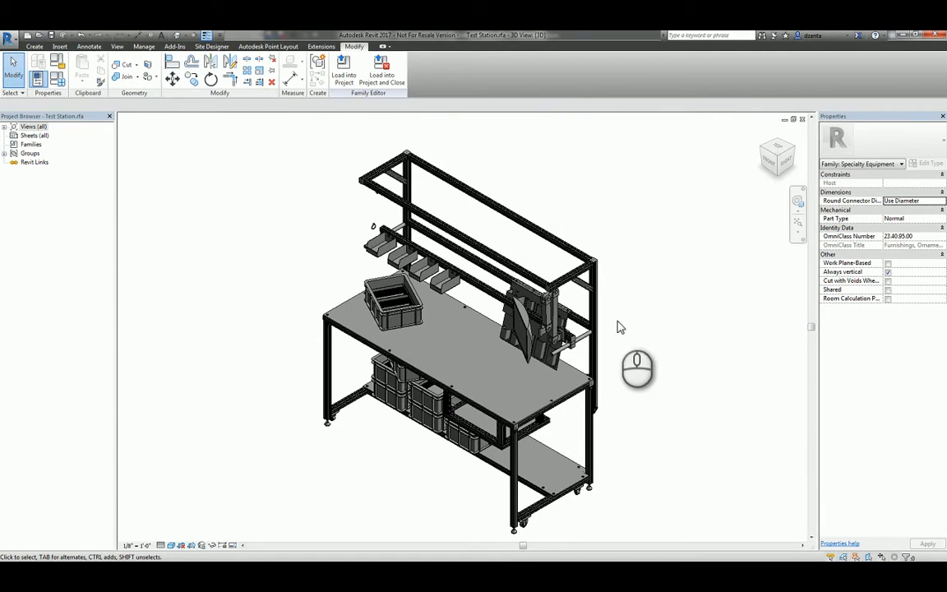
mouse_move(664, 335)
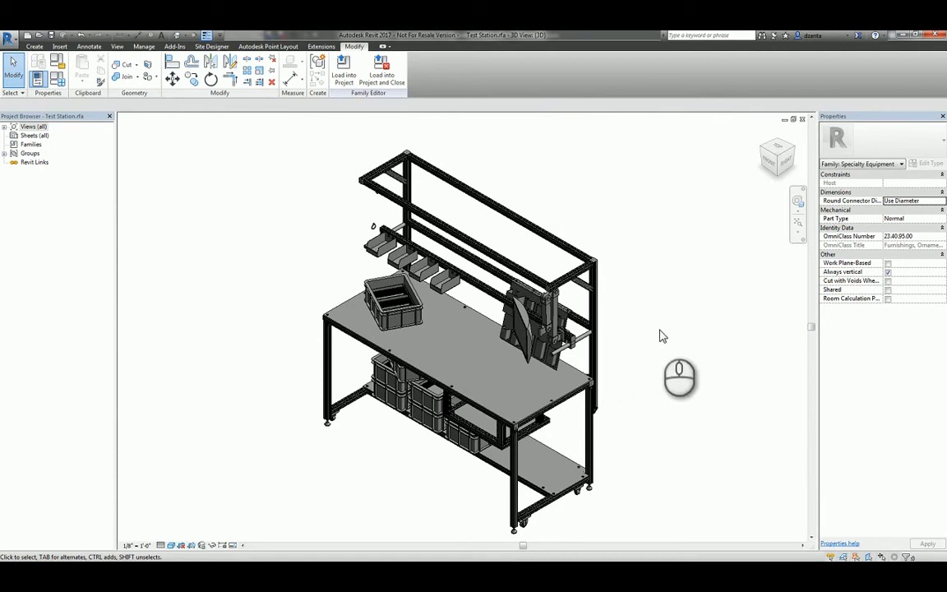